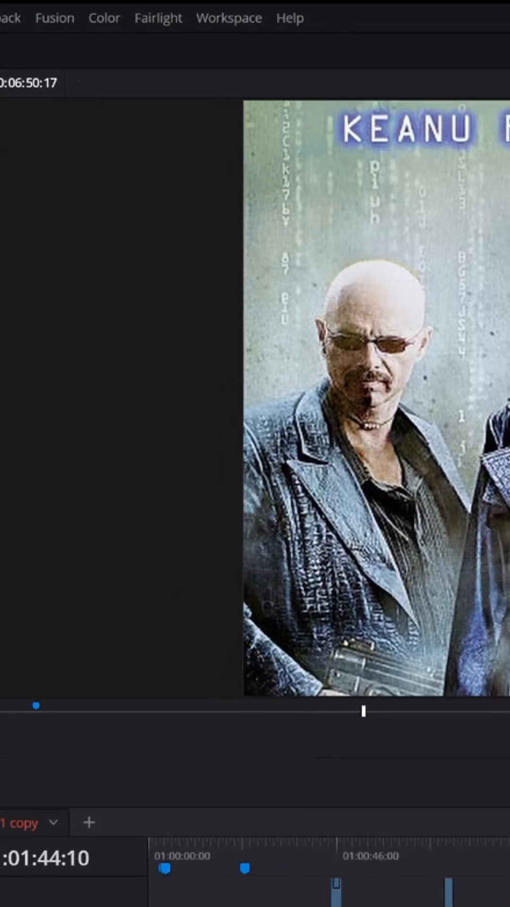
Route the Video Clean Feed to Generic PnP Monitor 2 from the Workspace menu.
click(254, 24)
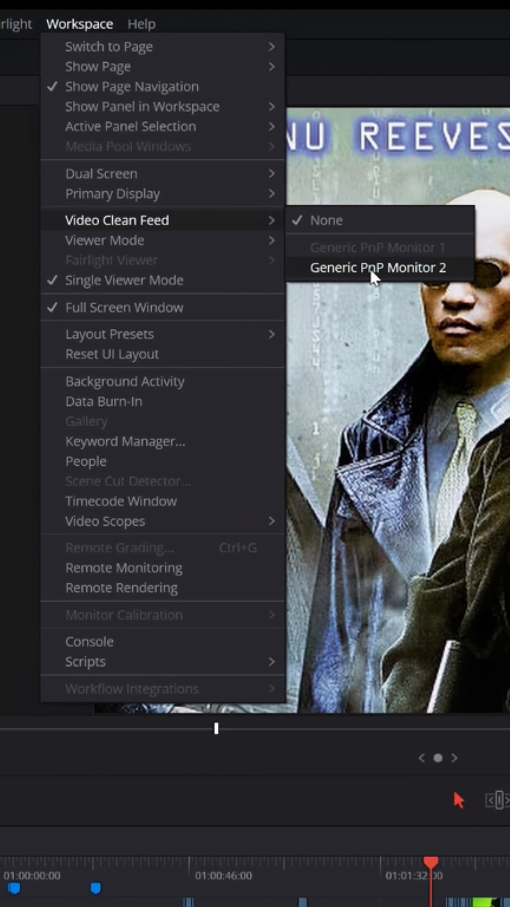
click(379, 267)
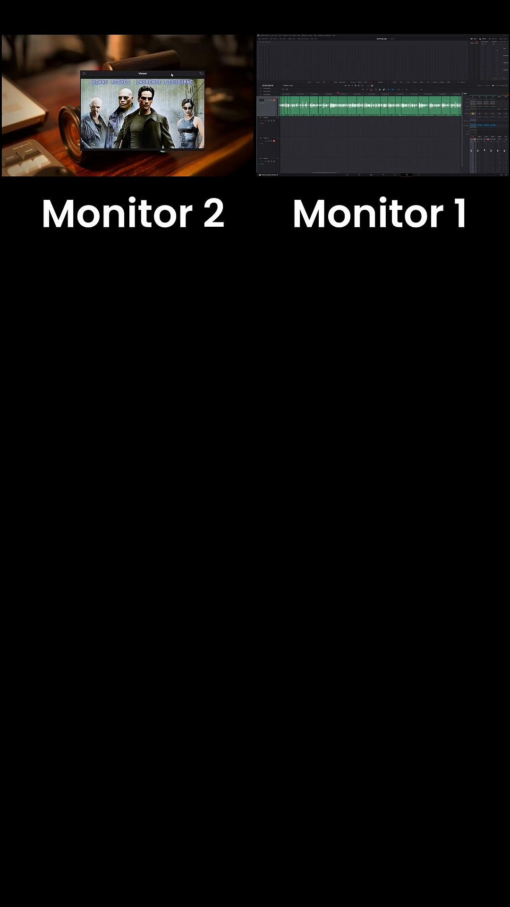
Float the Fairlight viewer in its own window for the second monitor.
key(p)
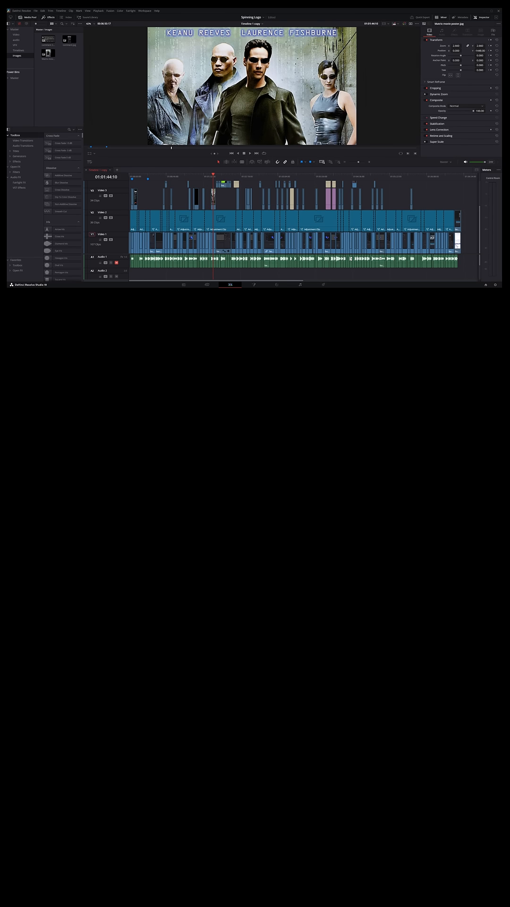
Toggle the Edit page viewer to fill the display on its own.
key(r)
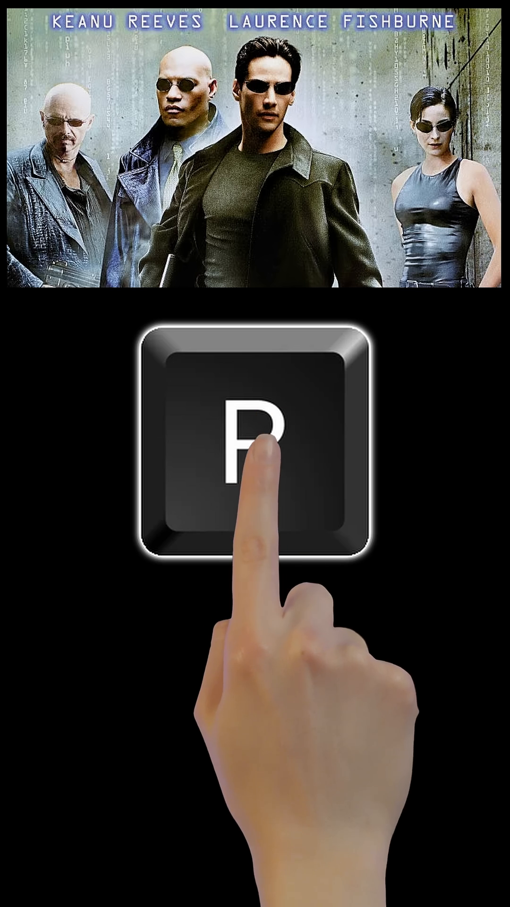